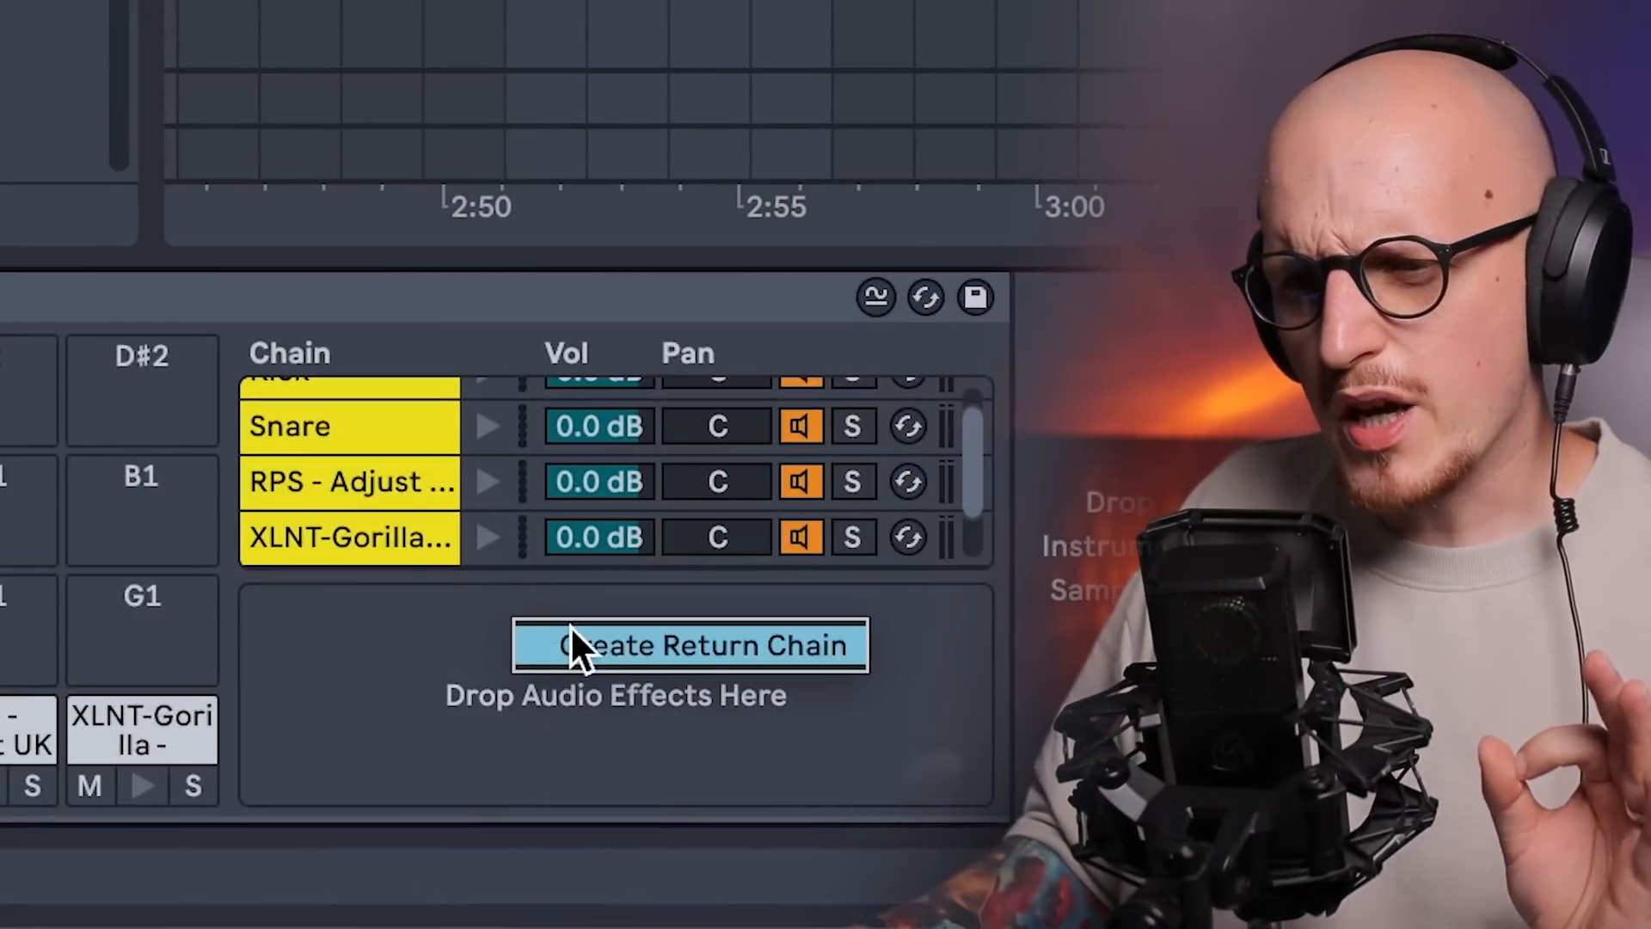
# Create an empty return chain in the Drum Rack's return chain area
pyautogui.click(690, 645)
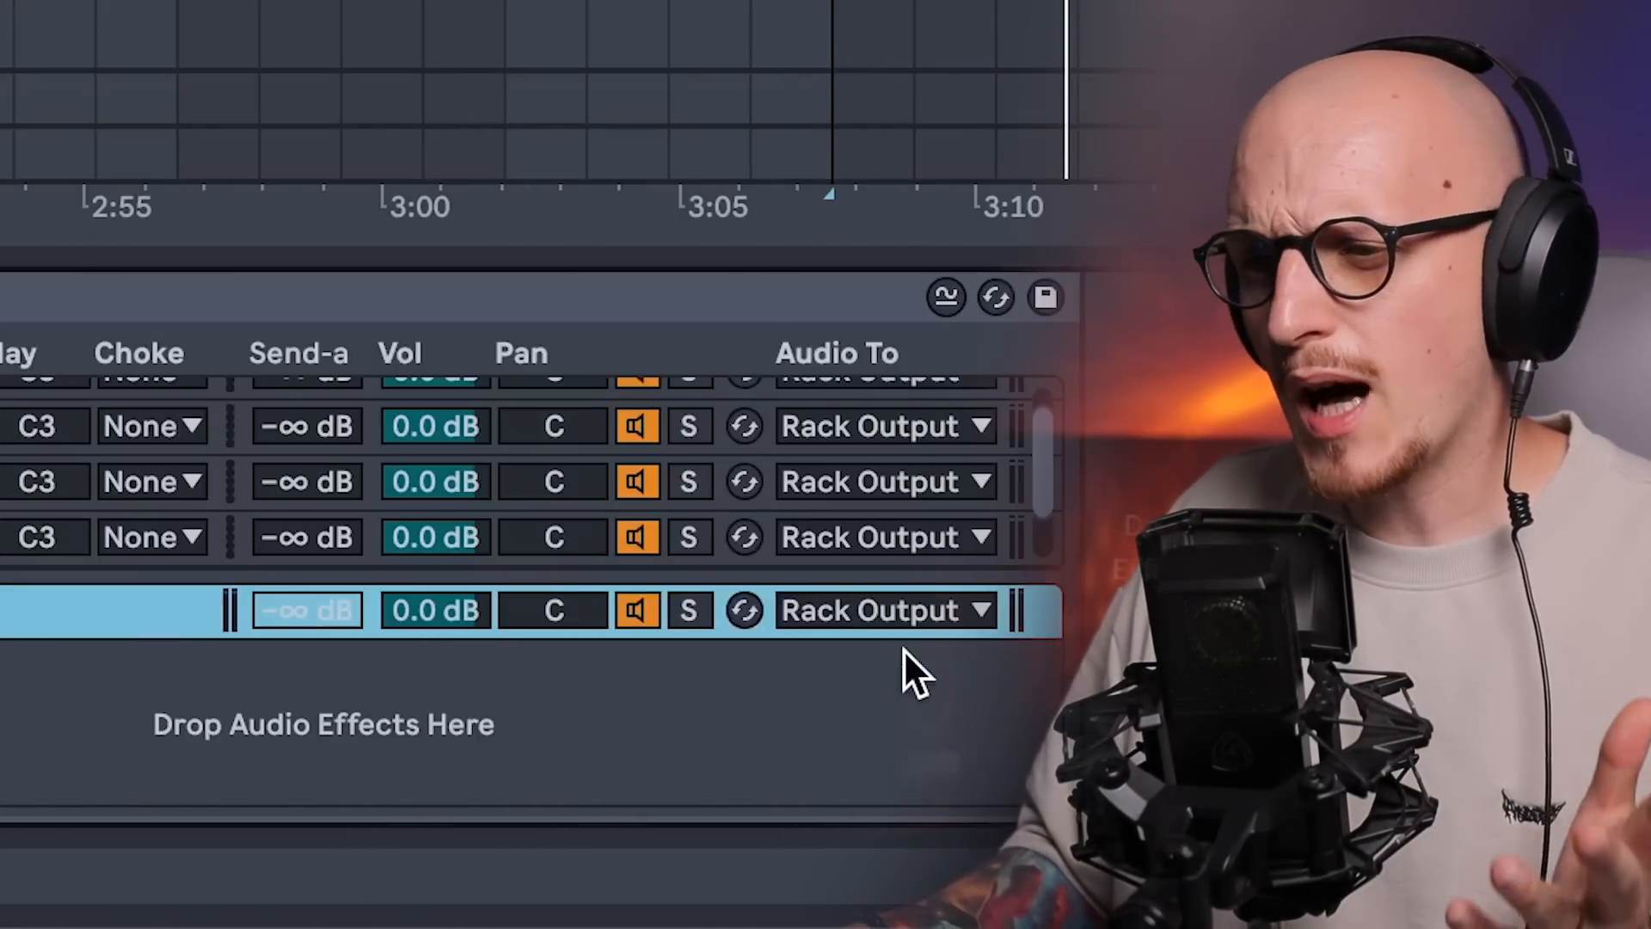
# Open the return chain's Audio To output routing choices
pyautogui.click(885, 610)
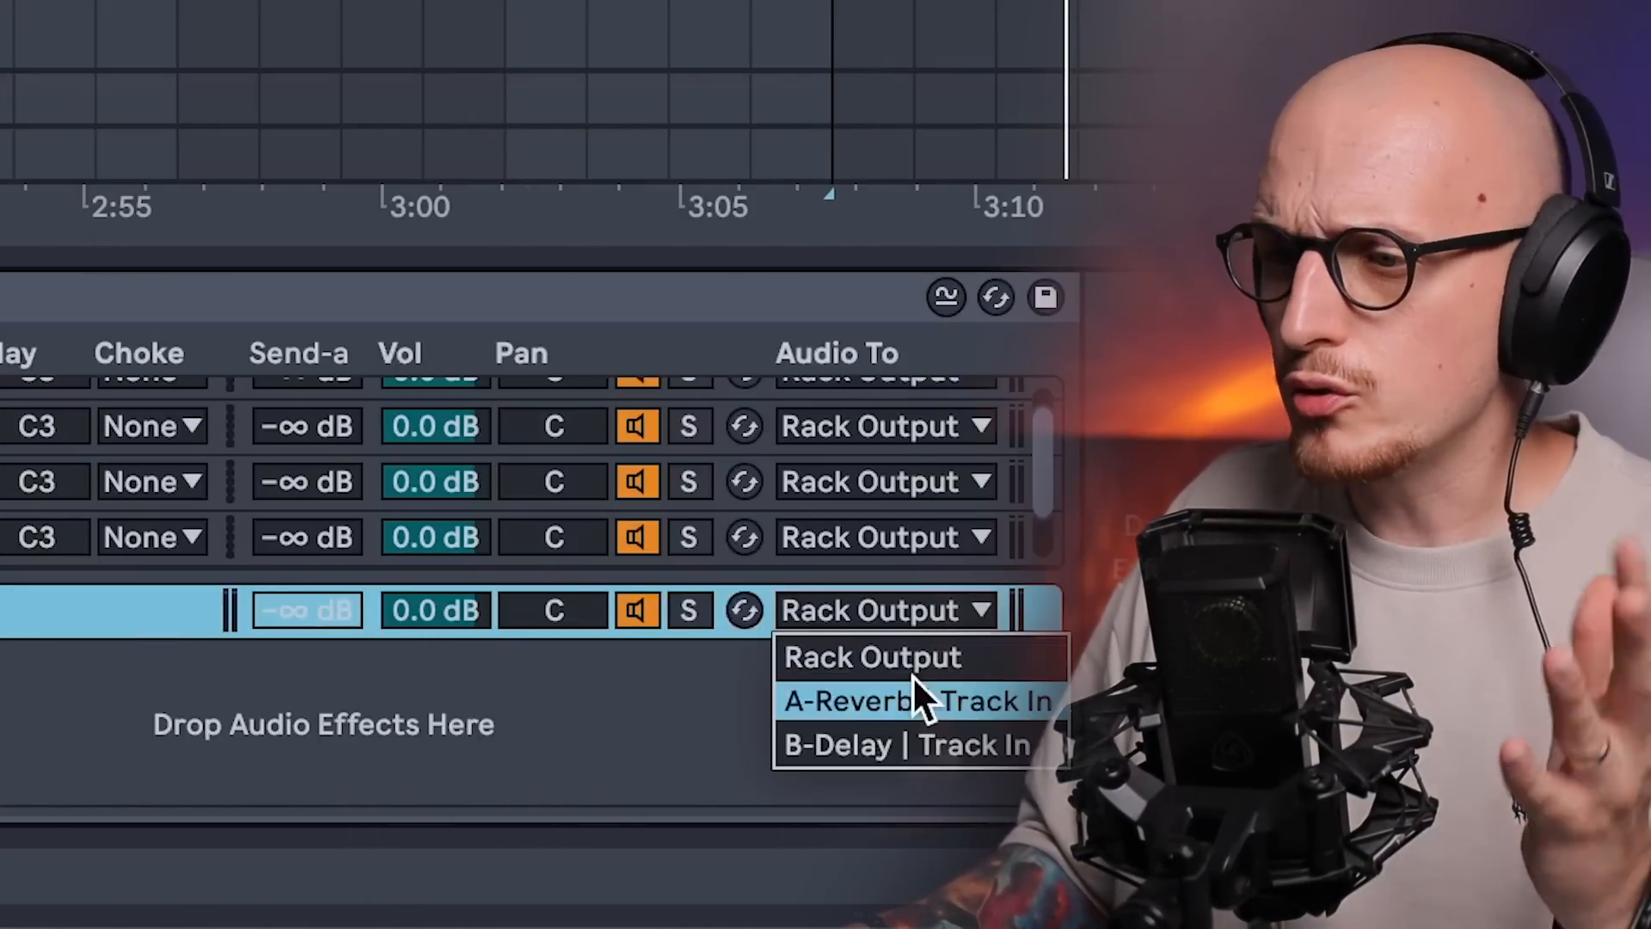
pyautogui.moveTo(900, 727)
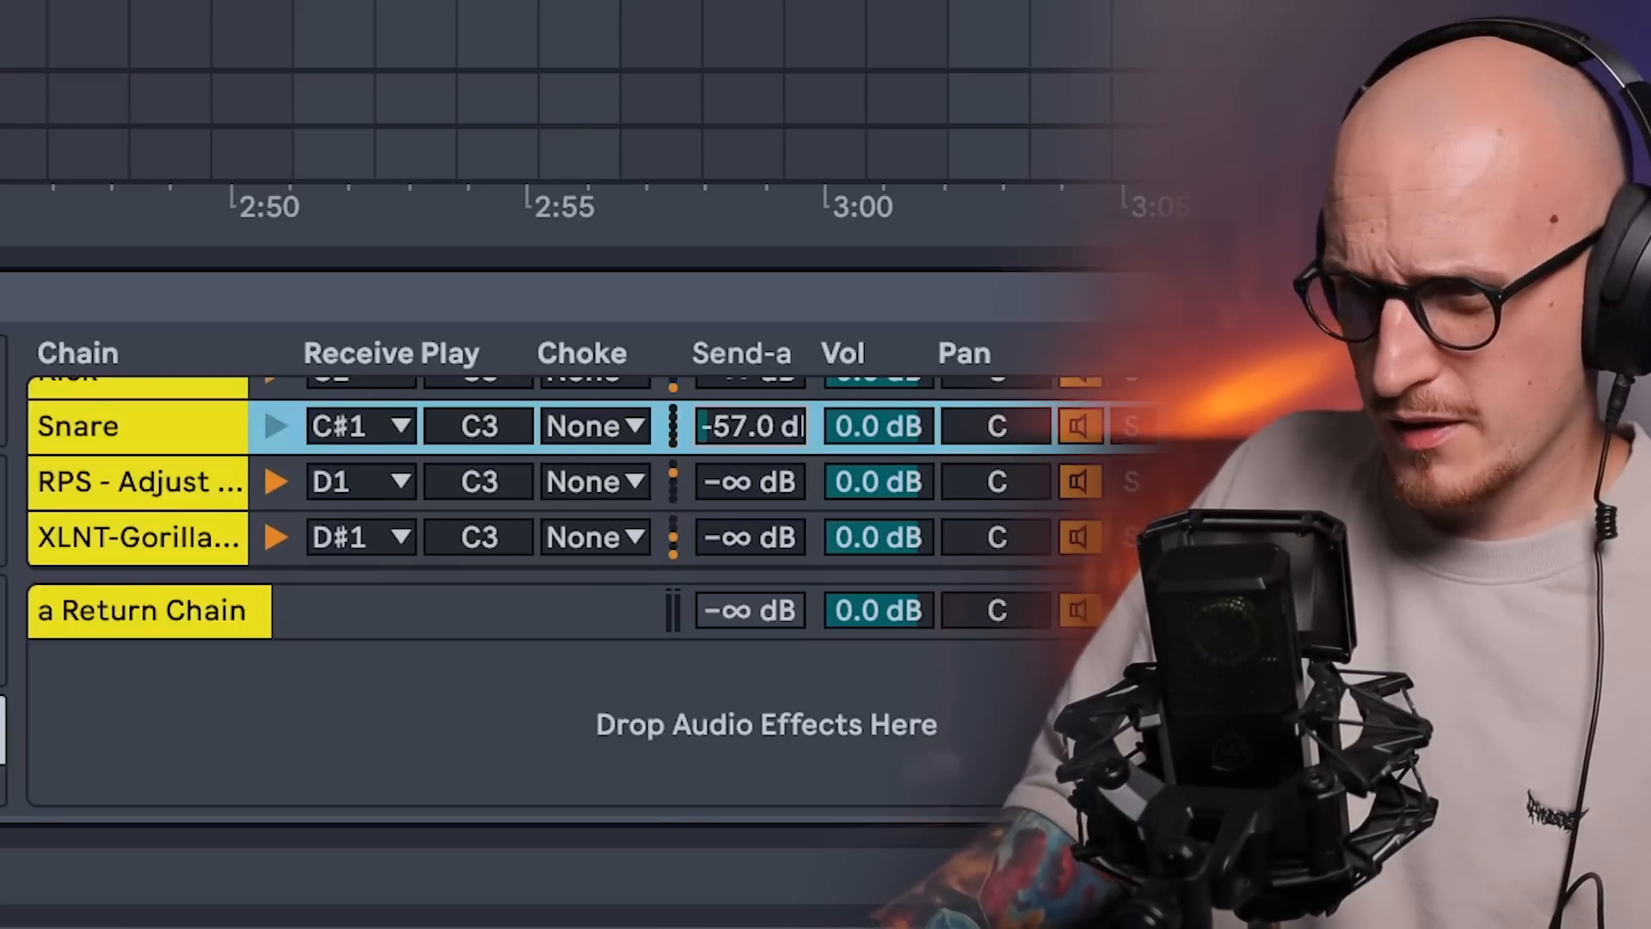
# Drag the Snare chain's send into the return chain to -4.7 dB
pyautogui.moveTo(749, 425); pyautogui.dragTo(750, 411)
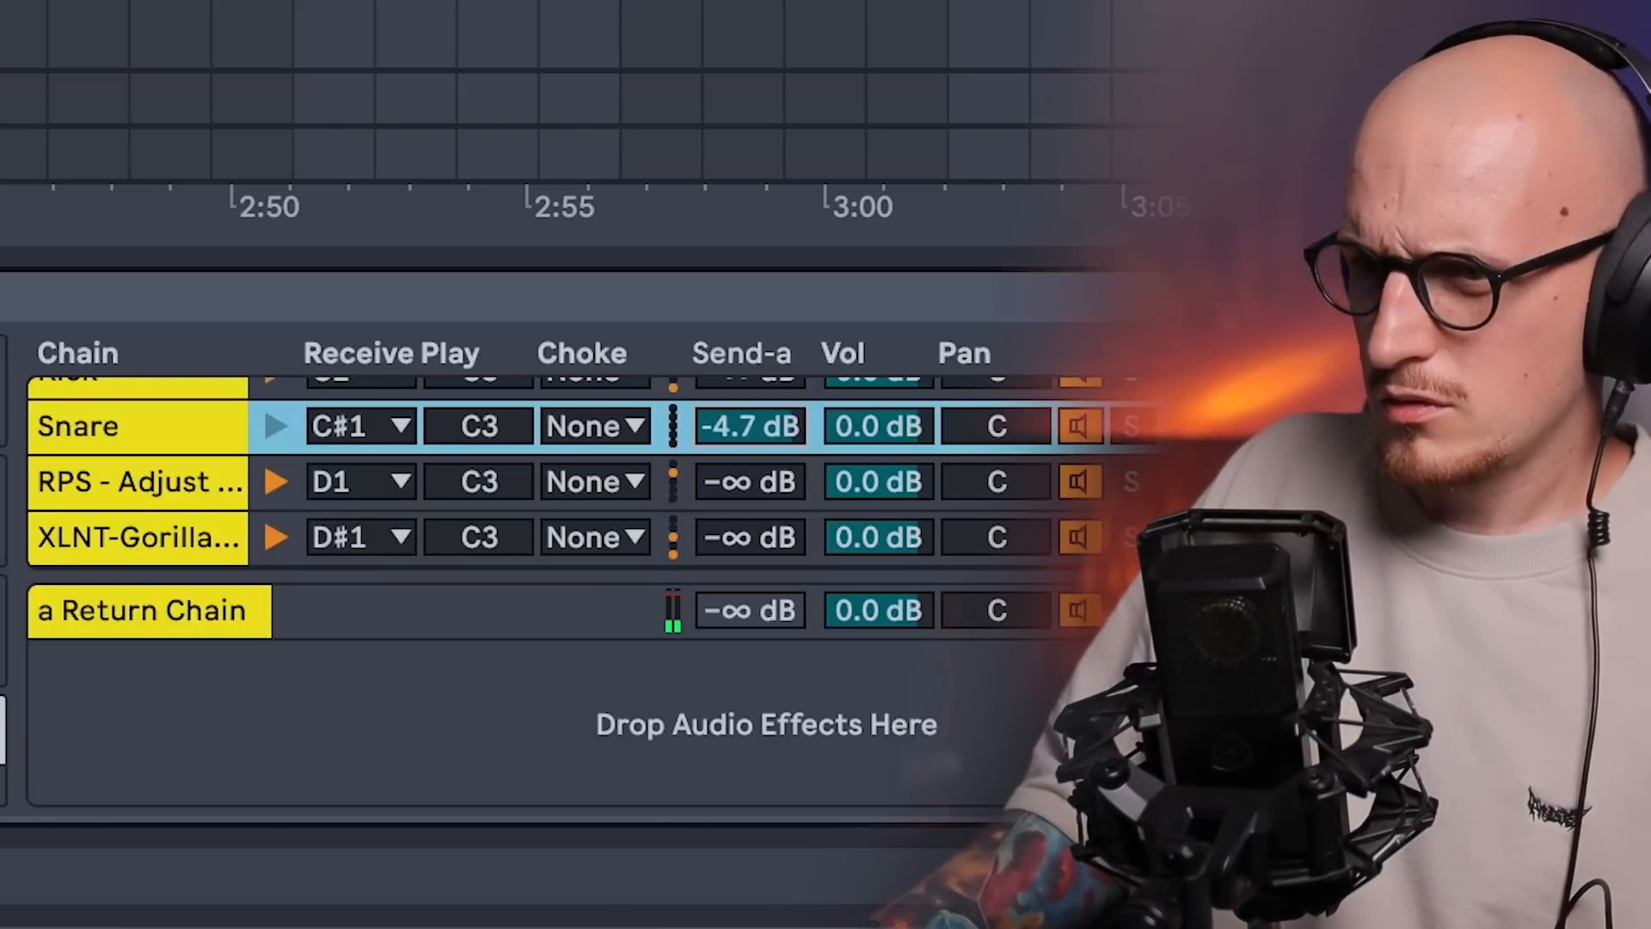
pyautogui.moveTo(750, 425); pyautogui.dragTo(750, 453)
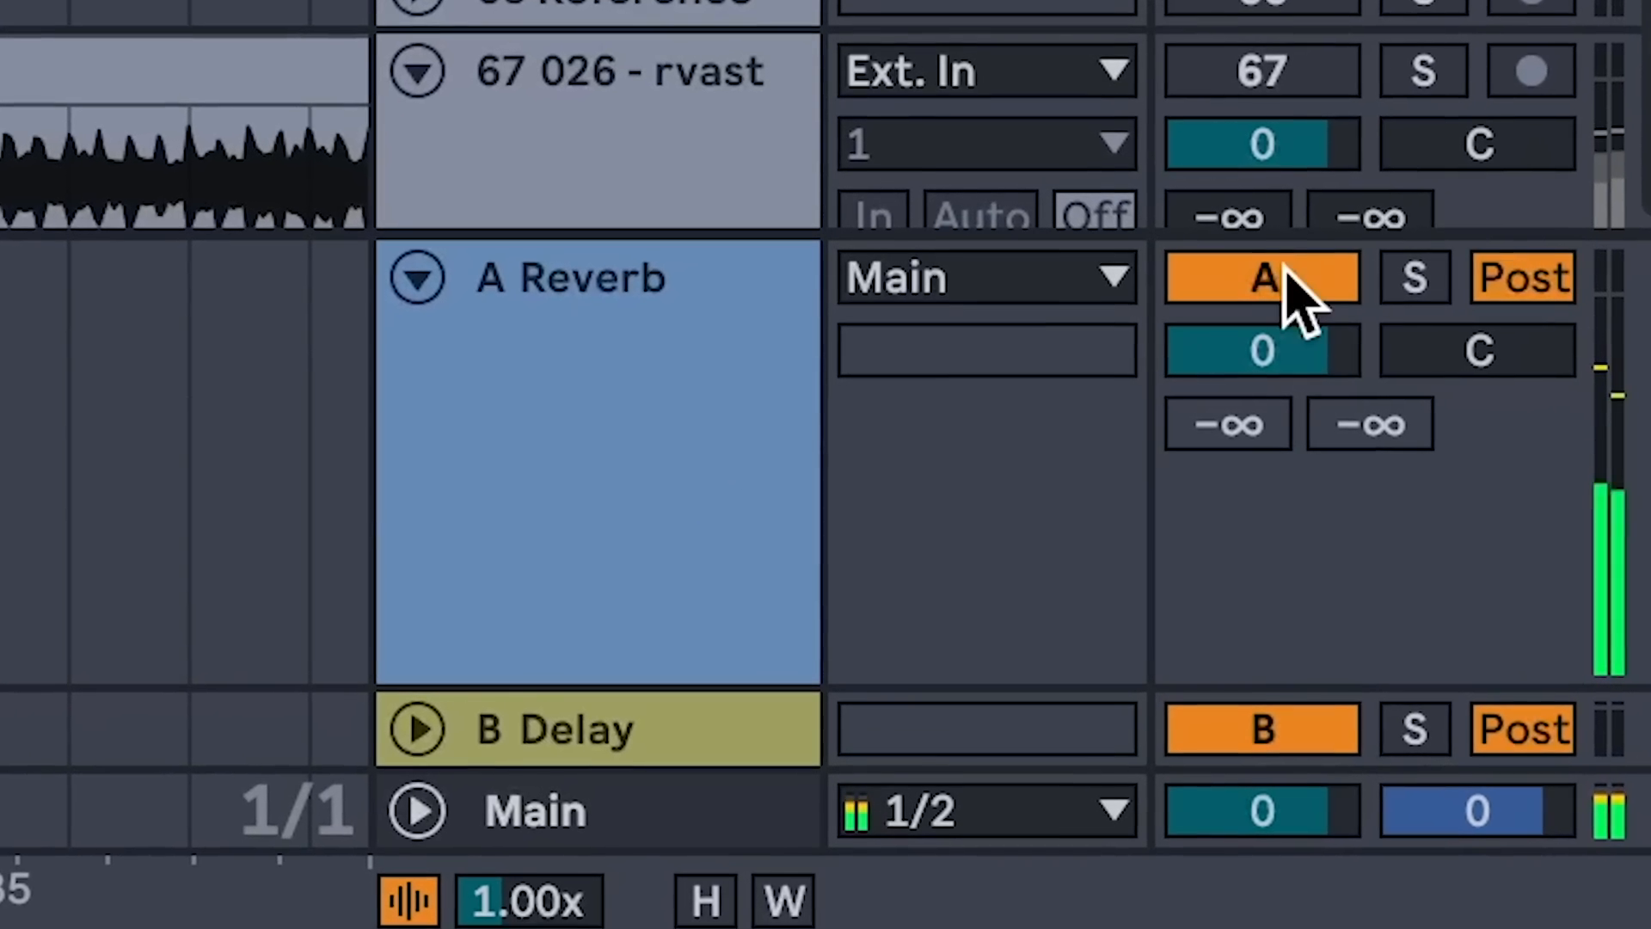
pyautogui.click(1259, 277)
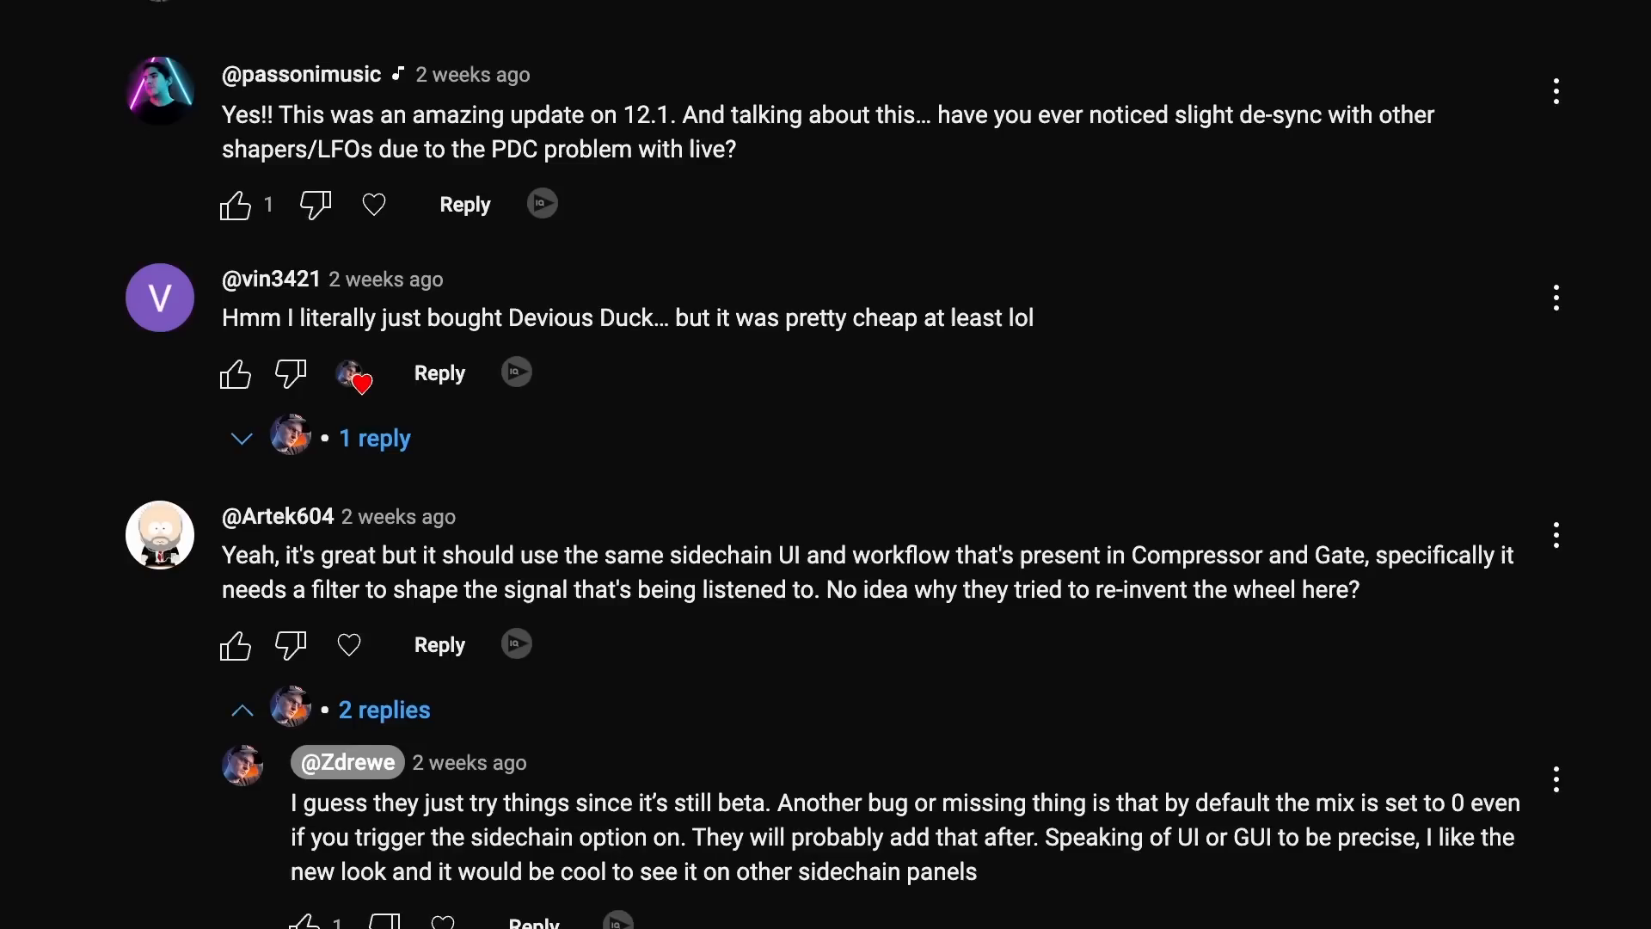
pyautogui.scroll(-3)
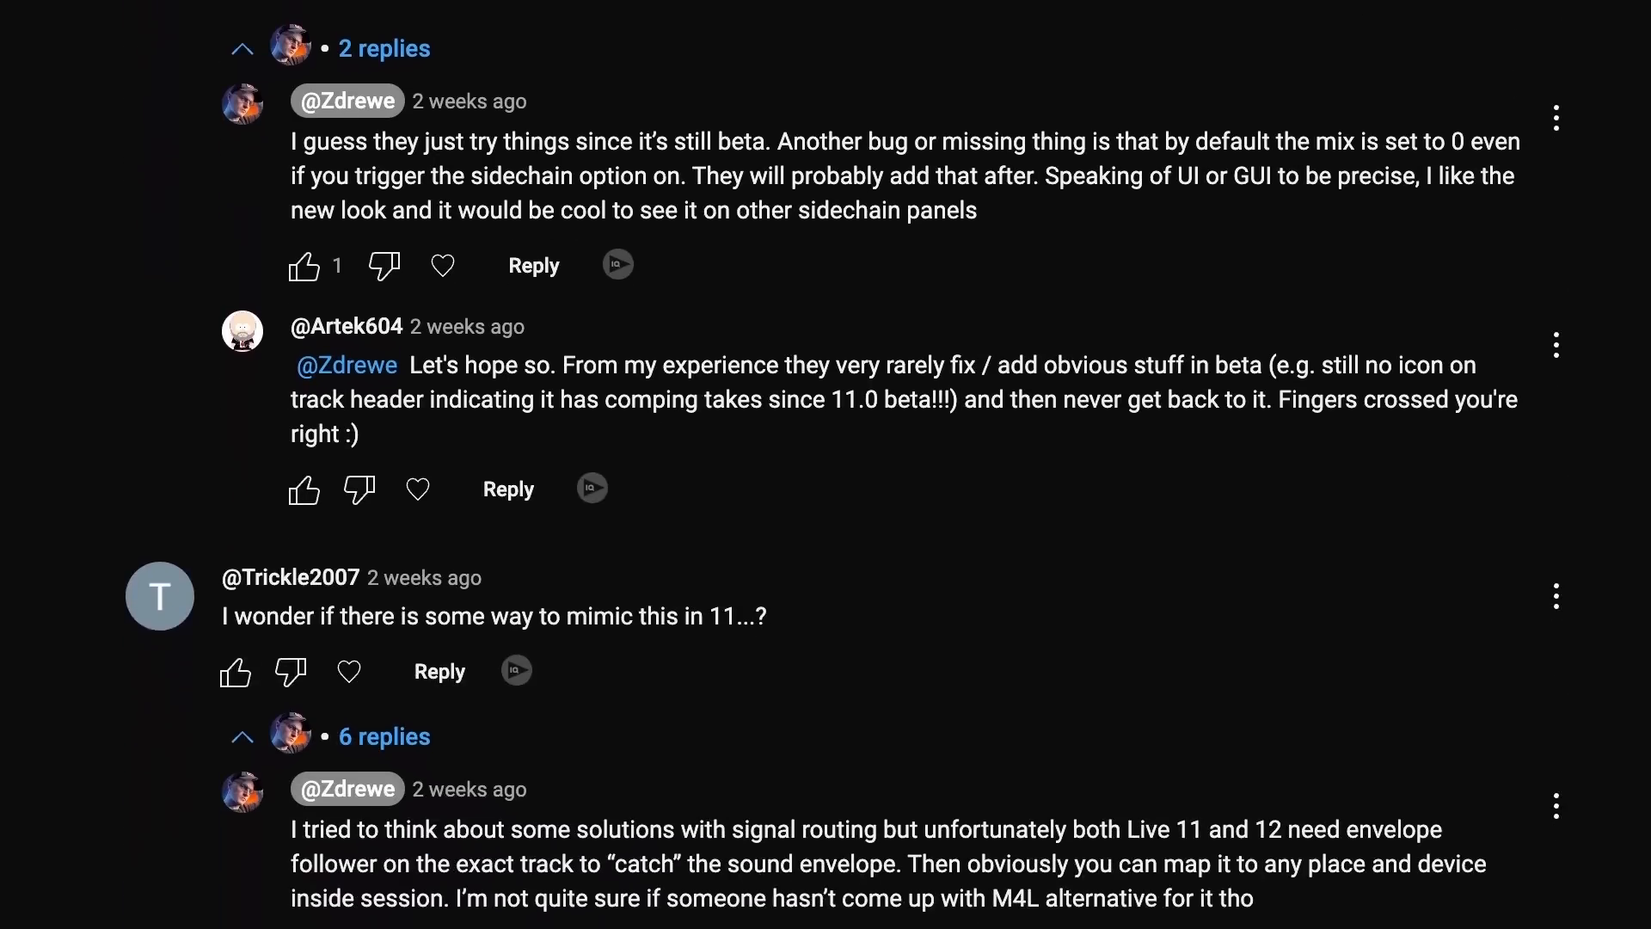